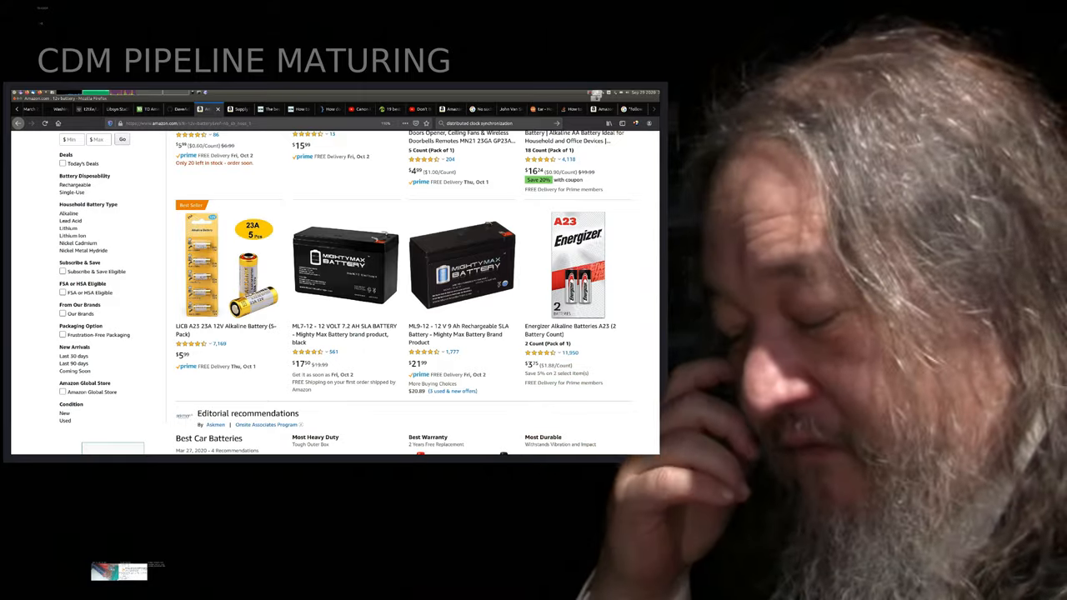
{"action": "scroll", "scroll_direction": "down", "scroll_amount": 3}
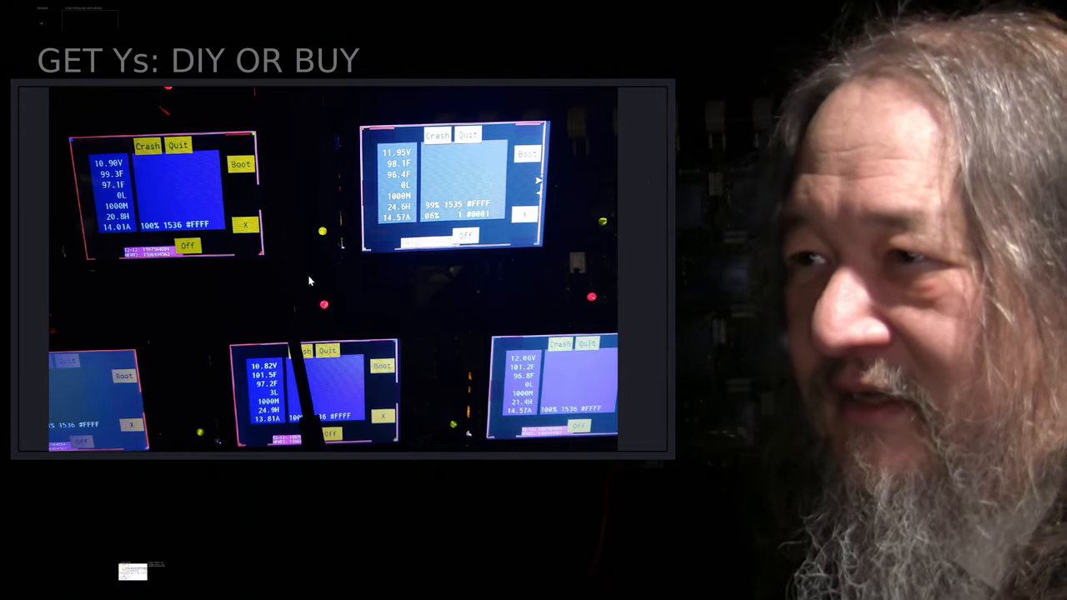
{"action": "mouse_move", "coordinate": [294, 217]}
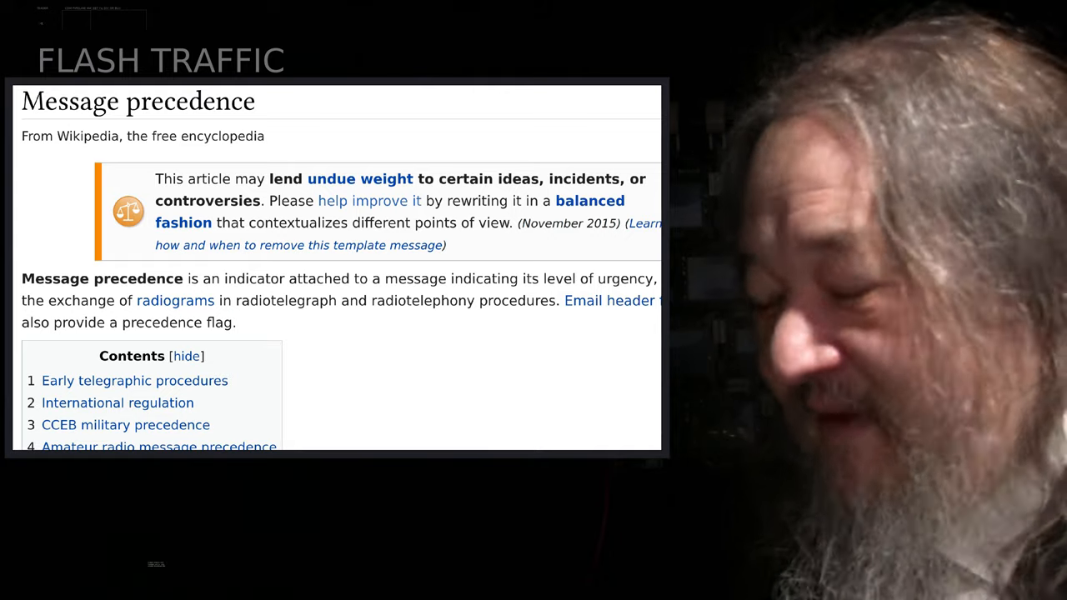
{"action": "scroll", "scroll_direction": "down", "scroll_amount": 3}
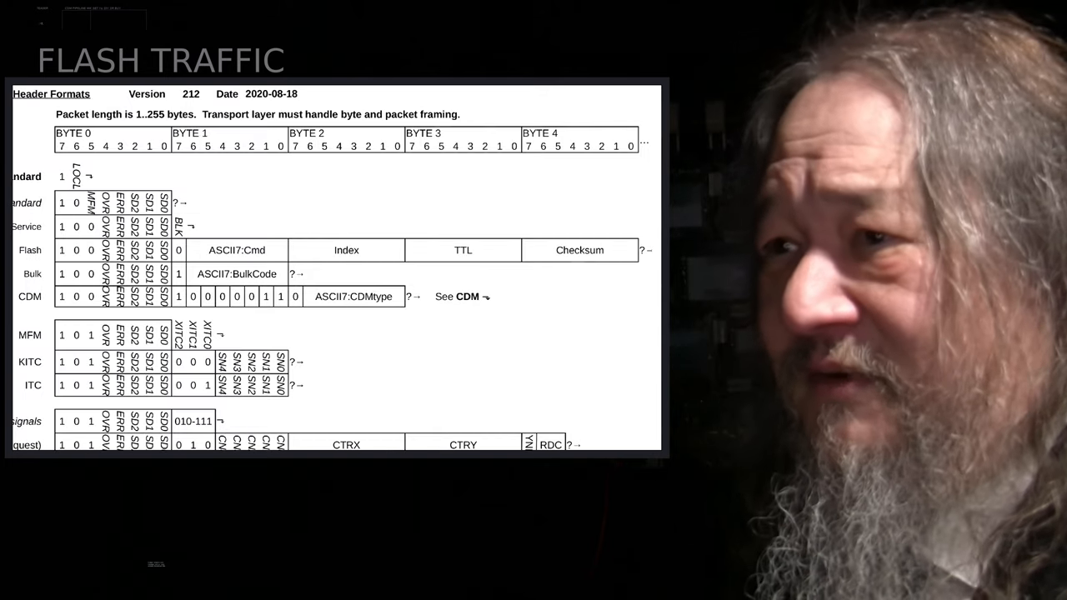
{"action": "mouse_move", "coordinate": [425, 341]}
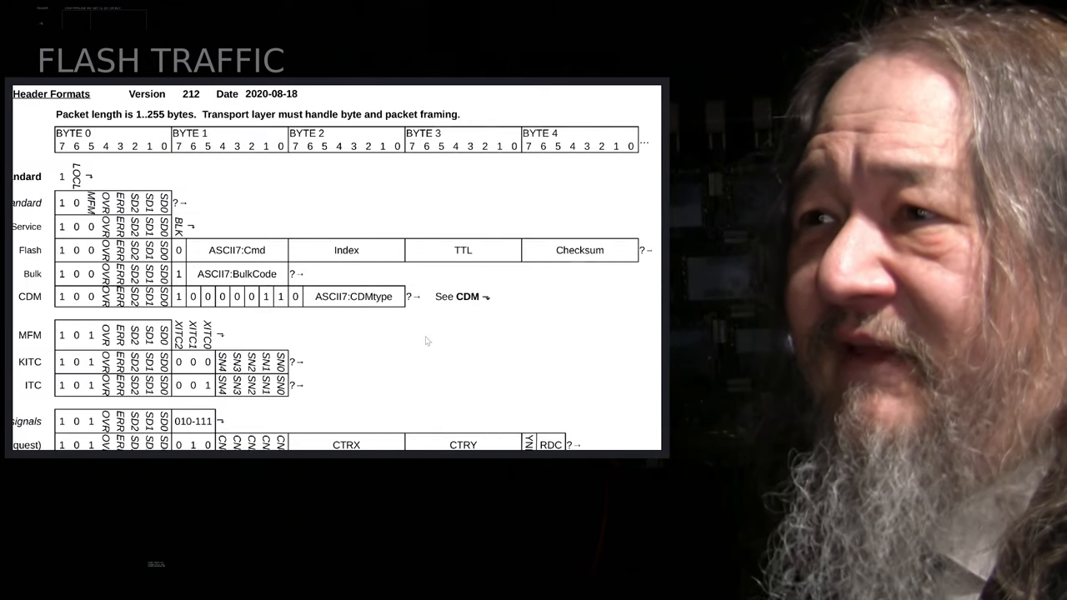